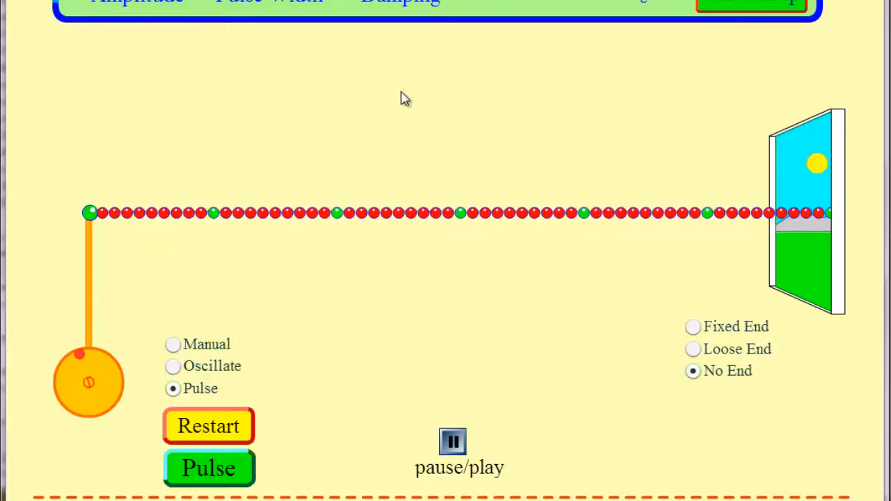
# Send pulses along the open-ended string, then switch the far end to Fixed End
pyautogui.click(208, 467)
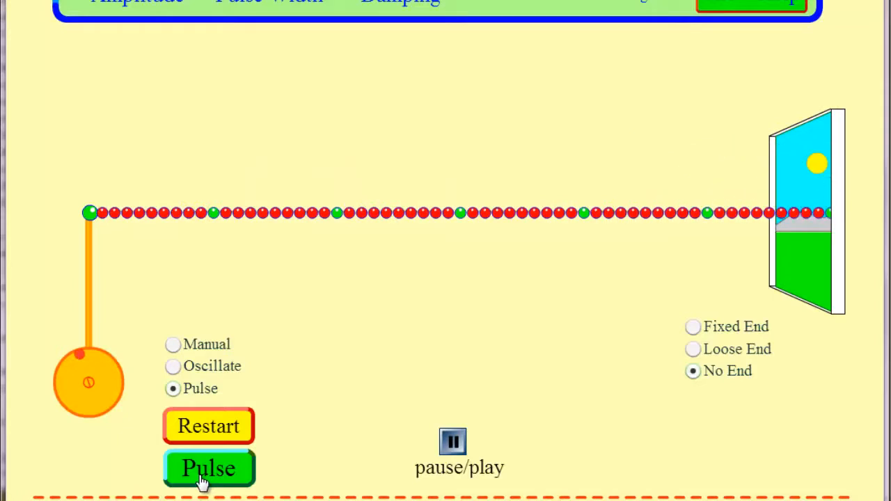
pyautogui.click(208, 468)
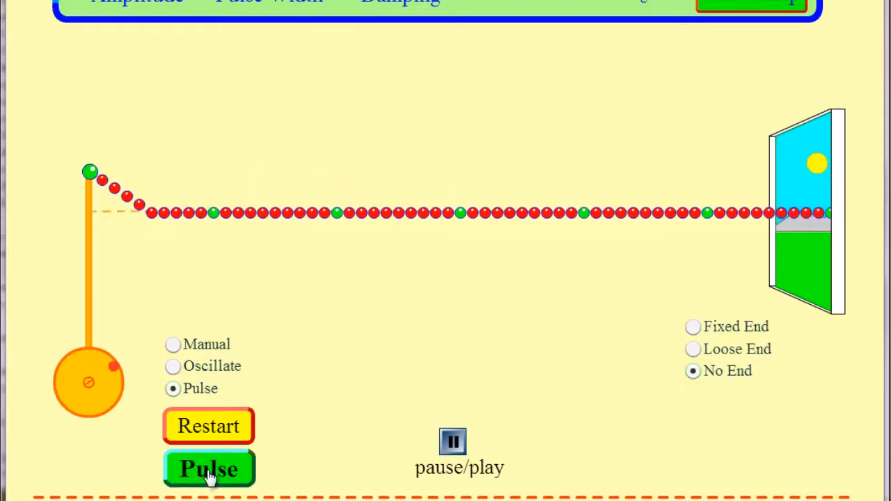
pyautogui.click(209, 468)
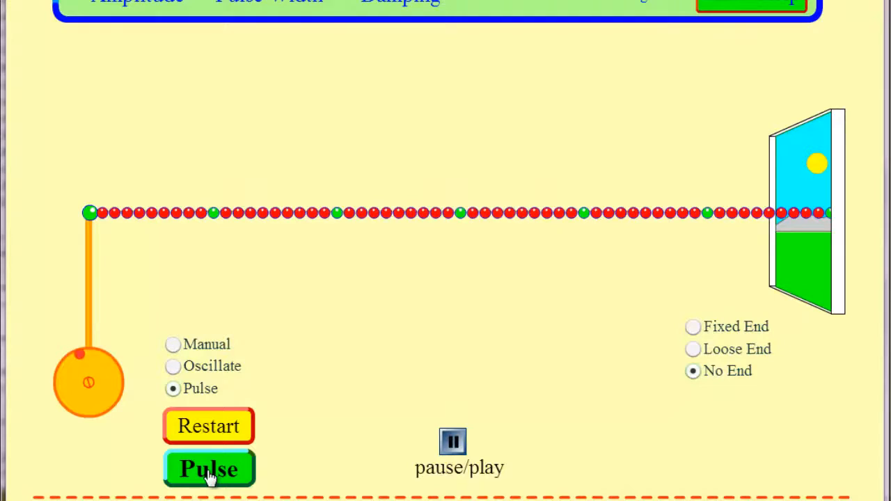
pyautogui.moveTo(426, 406)
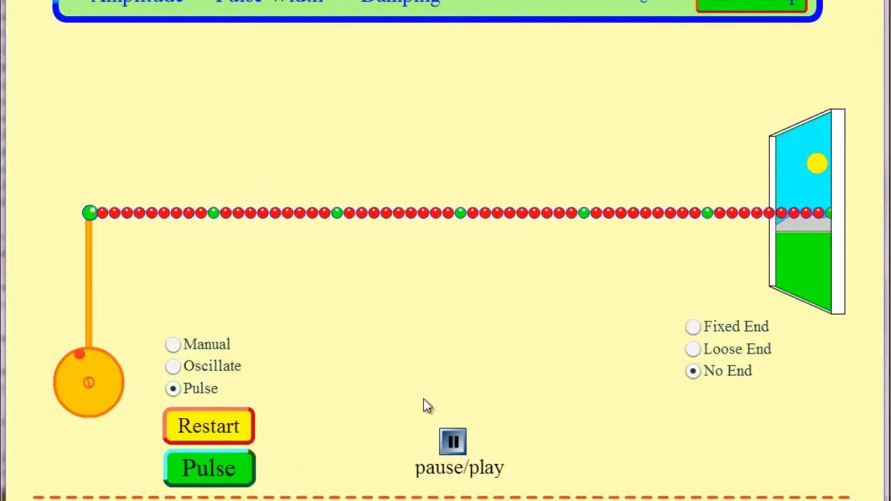
pyautogui.moveTo(524, 380)
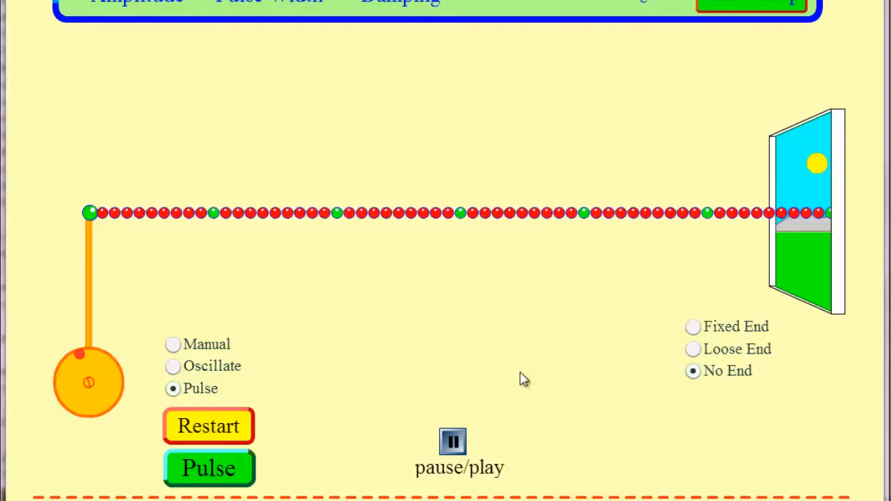
pyautogui.click(693, 327)
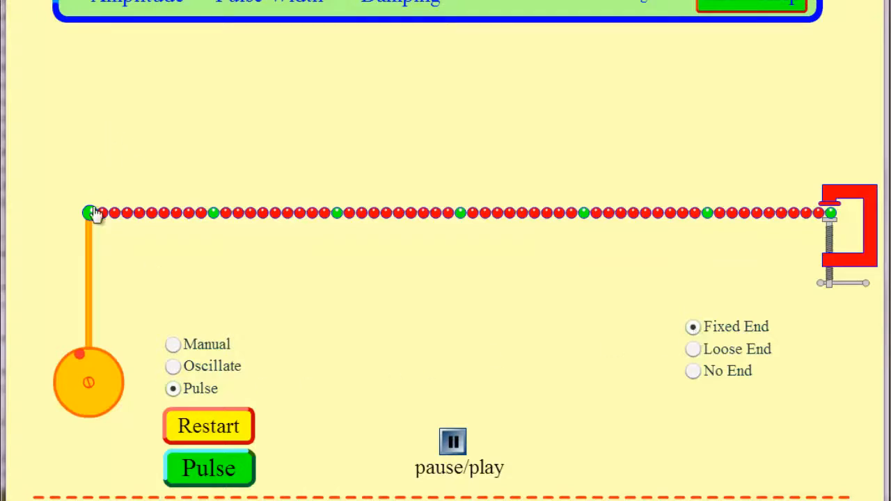
# Send four pulses along the fixed-end string and watch them reflect inverted
pyautogui.click(208, 467)
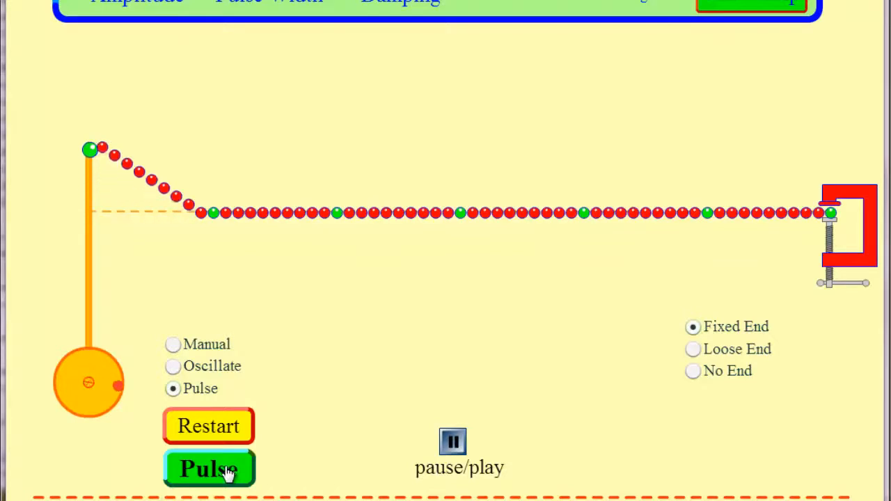
pyautogui.click(209, 468)
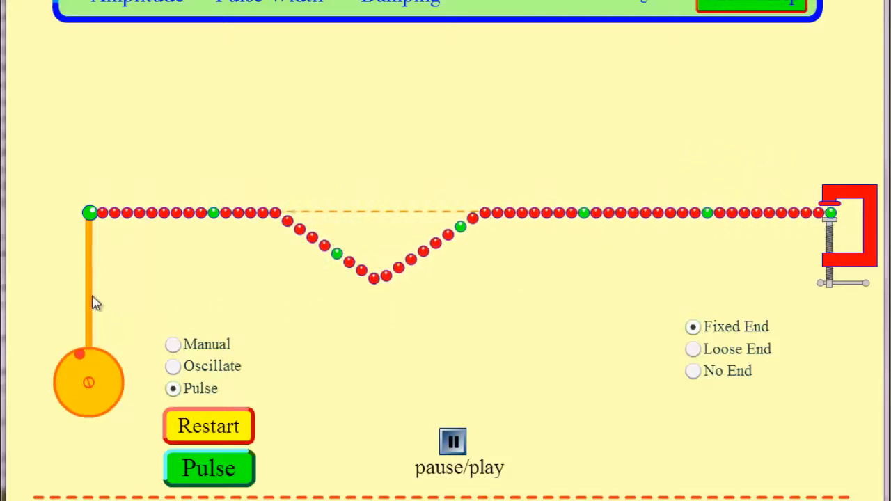
pyautogui.moveTo(134, 254)
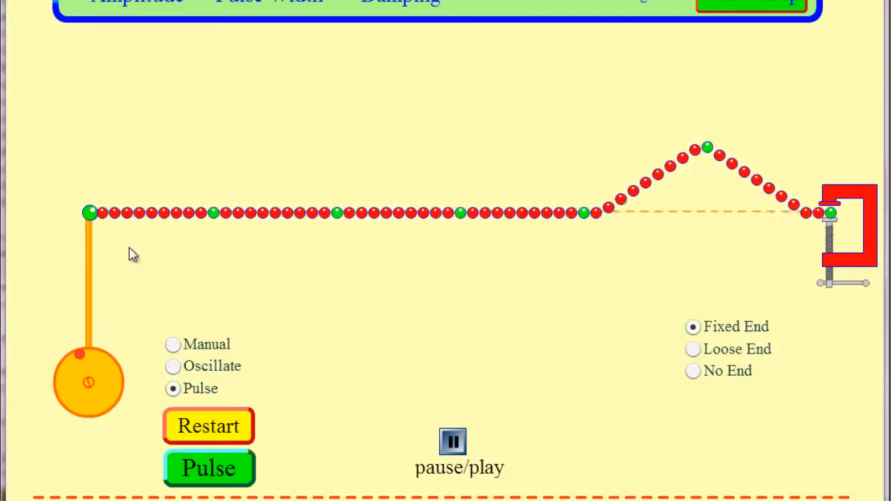
pyautogui.click(208, 468)
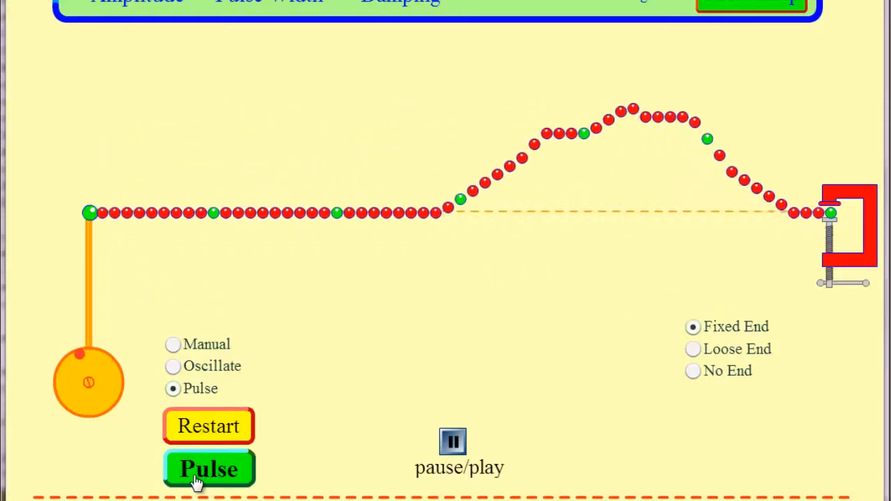
pyautogui.click(209, 468)
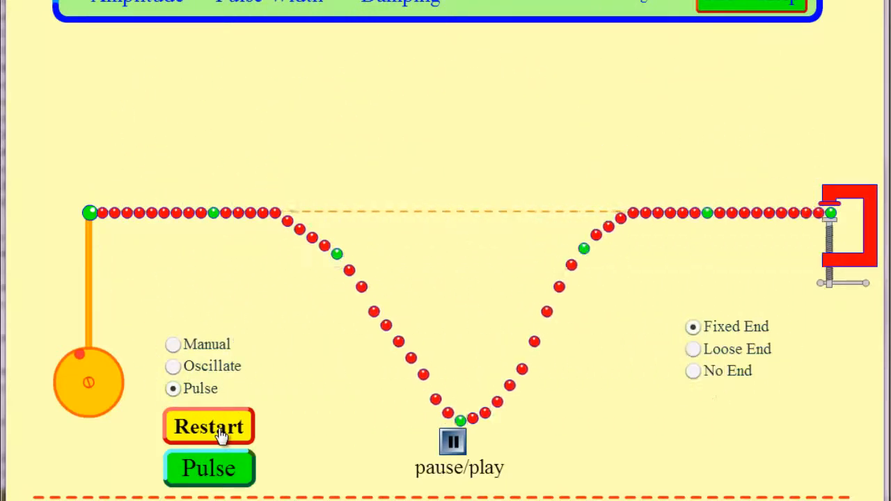
# Restart the string, send a pulse, pause it, step two frames, then restart
pyautogui.click(209, 468)
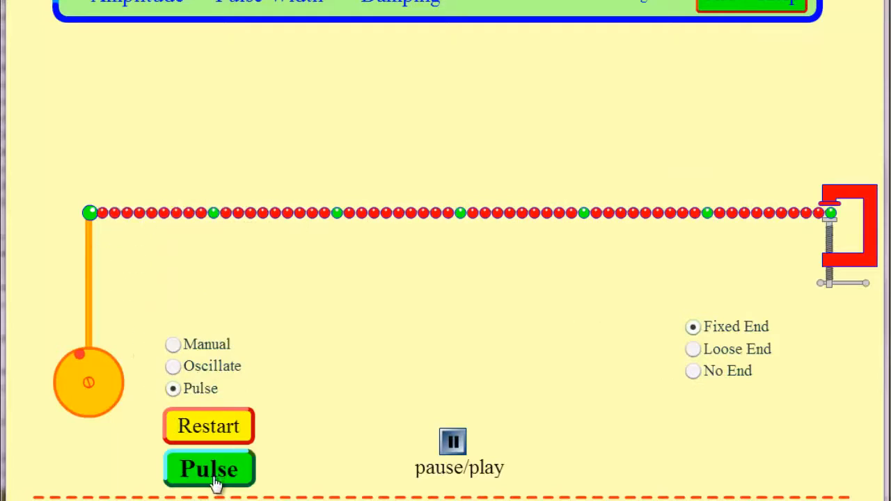
pyautogui.click(208, 467)
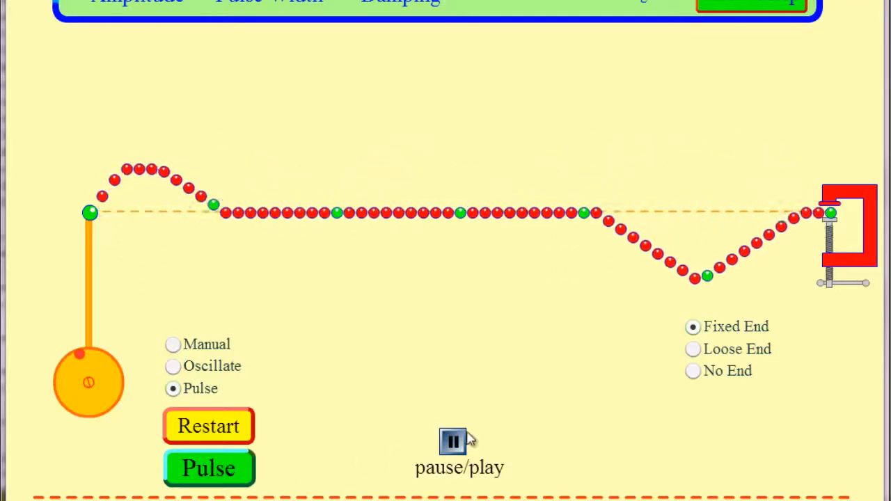
pyautogui.click(452, 442)
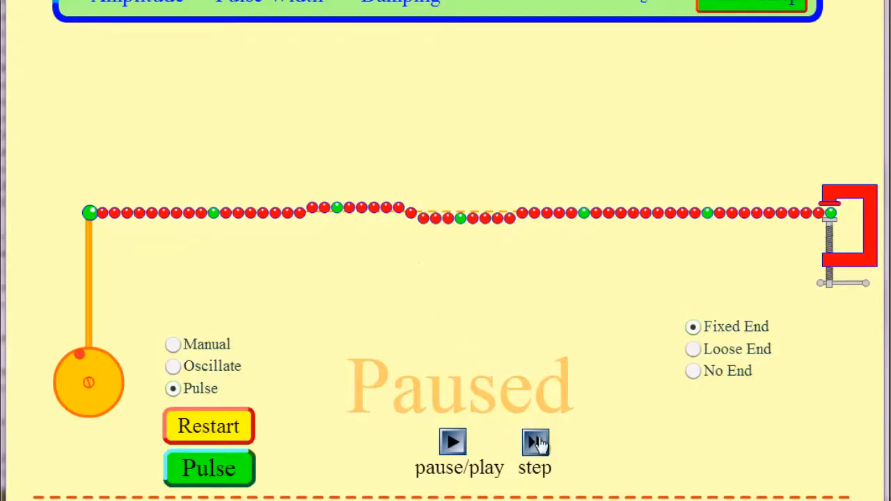
pyautogui.click(535, 442)
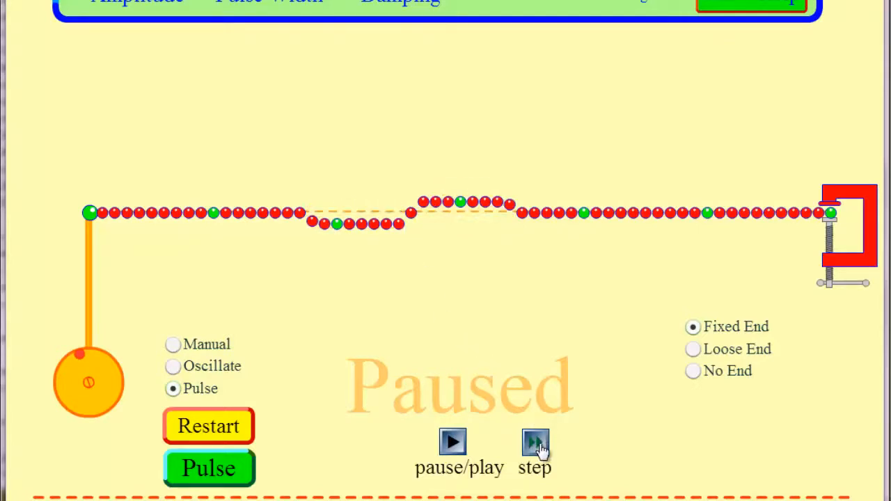
pyautogui.click(535, 442)
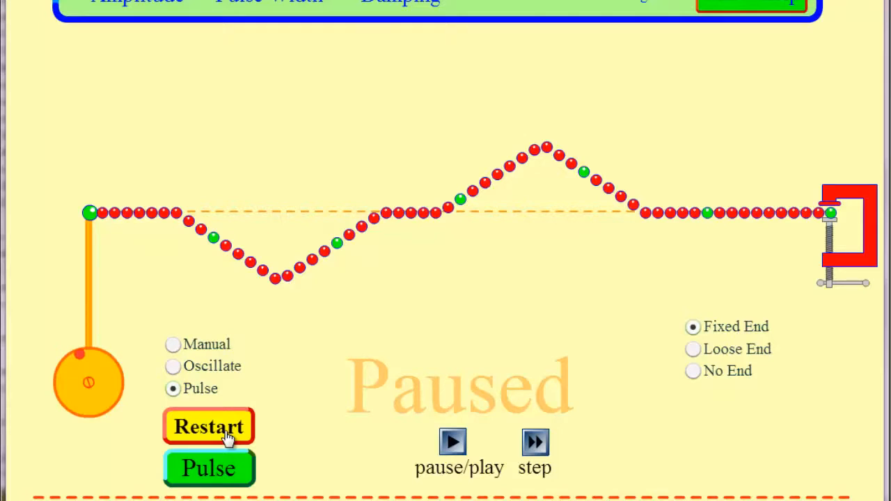
pyautogui.click(452, 441)
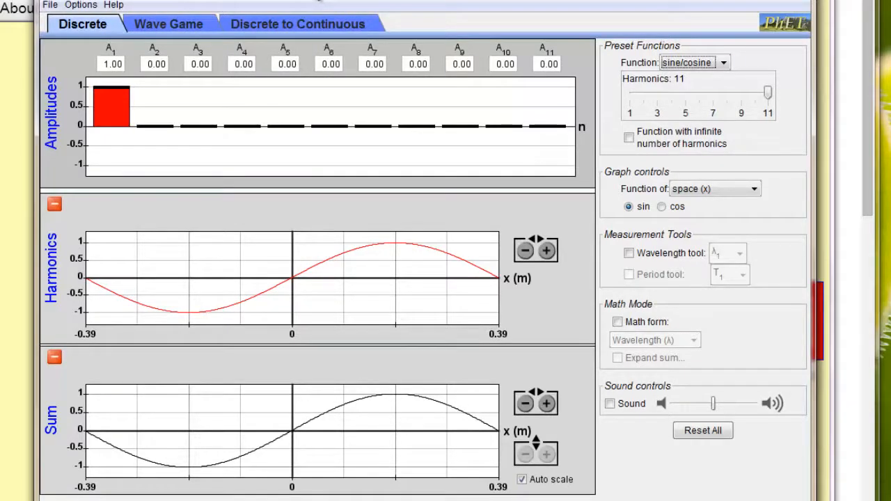
pyautogui.moveTo(288, 54)
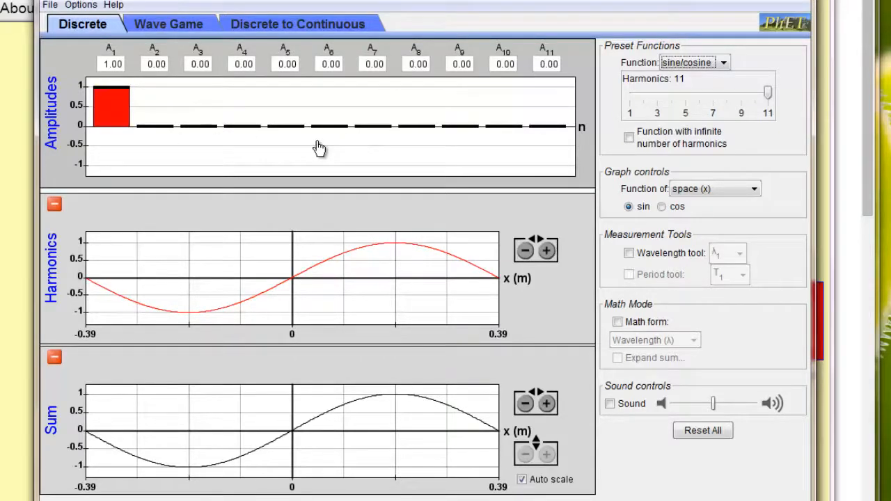
pyautogui.moveTo(230, 93)
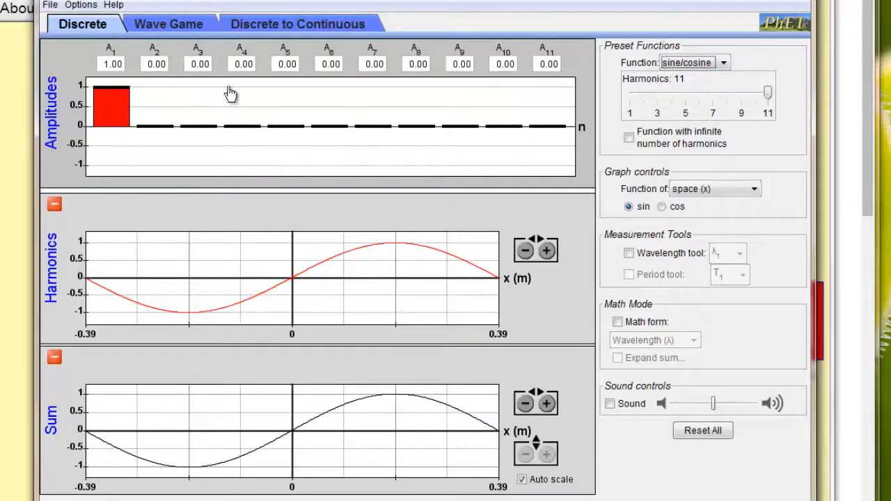
pyautogui.moveTo(412, 86)
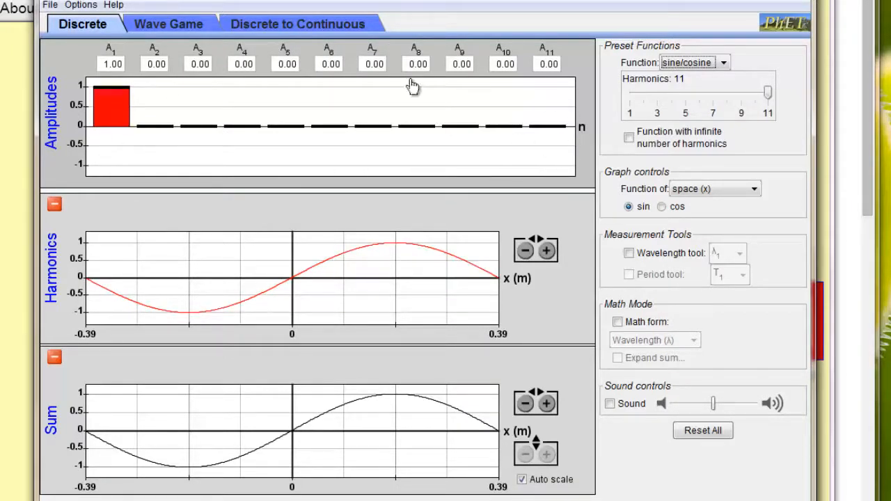
pyautogui.moveTo(341, 233)
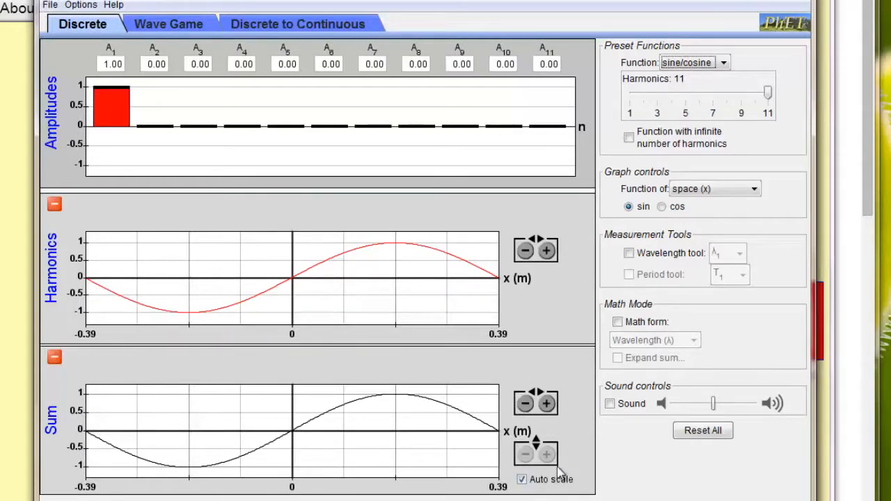
pyautogui.moveTo(180, 391)
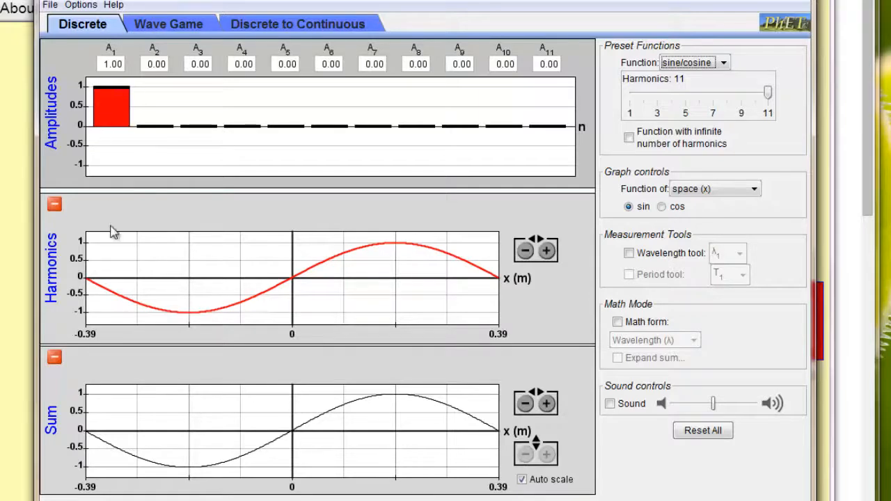
# Show two wavelengths and set amplitudes A3 ≈ 0.54, A5 ≈ 0.33, A7 ≈ −0.48
pyautogui.click(546, 403)
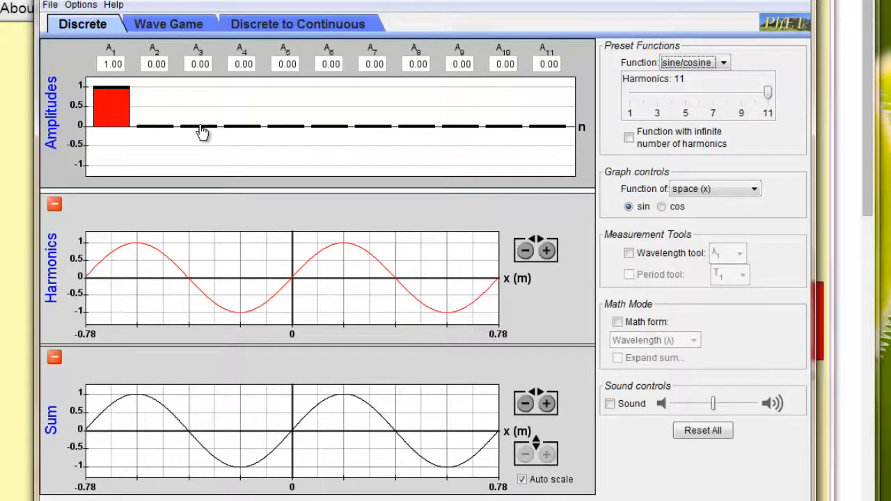
pyautogui.moveTo(200, 127); pyautogui.dragTo(200, 108)
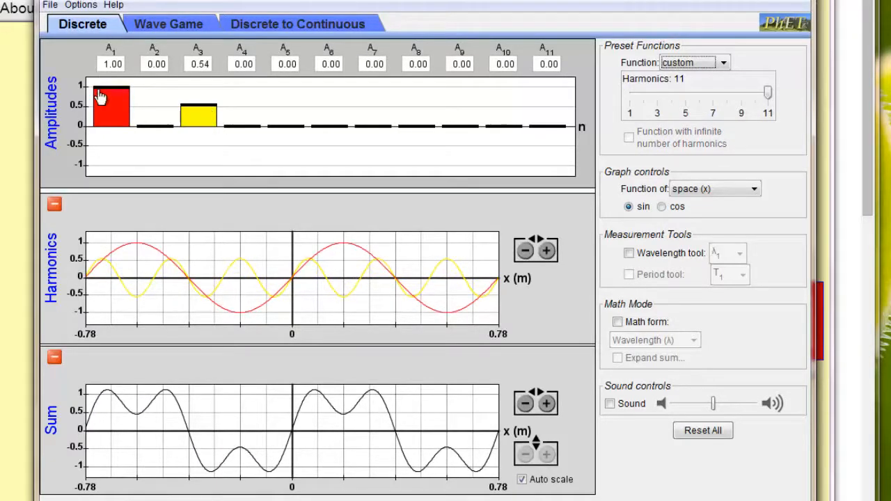
pyautogui.moveTo(113, 110)
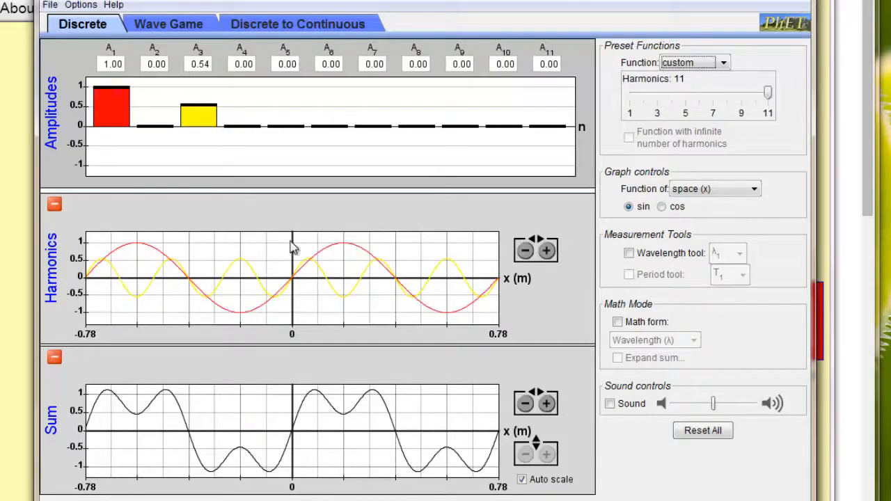
pyautogui.moveTo(444, 301)
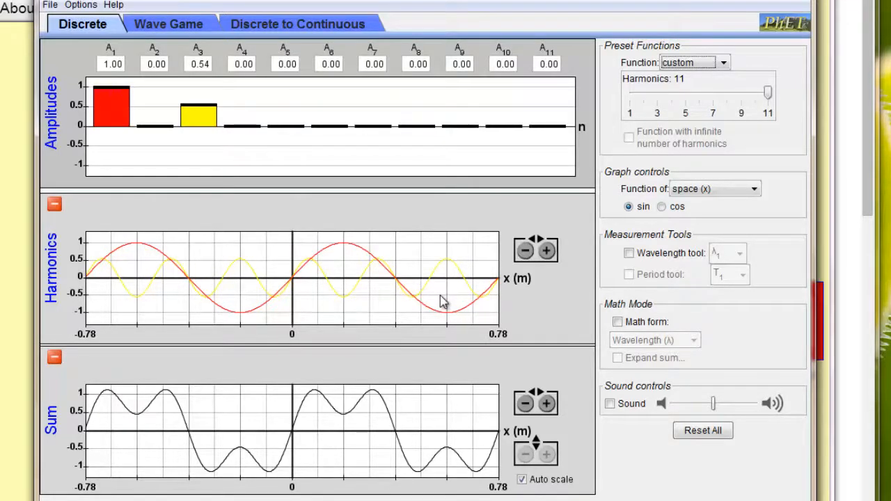
pyautogui.moveTo(238, 323)
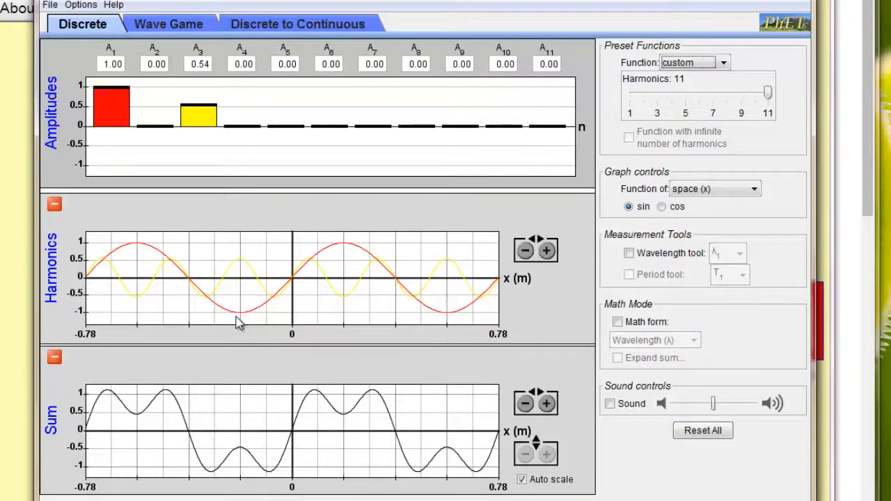
pyautogui.moveTo(230, 468)
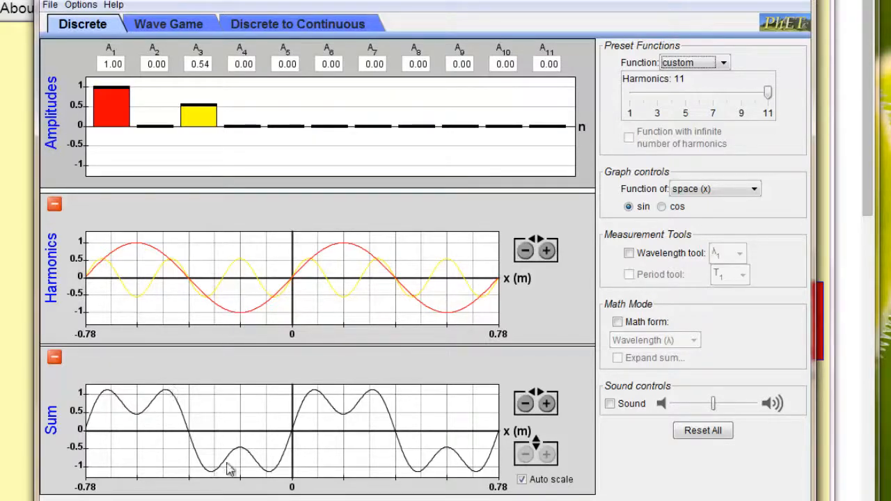
pyautogui.moveTo(380, 424)
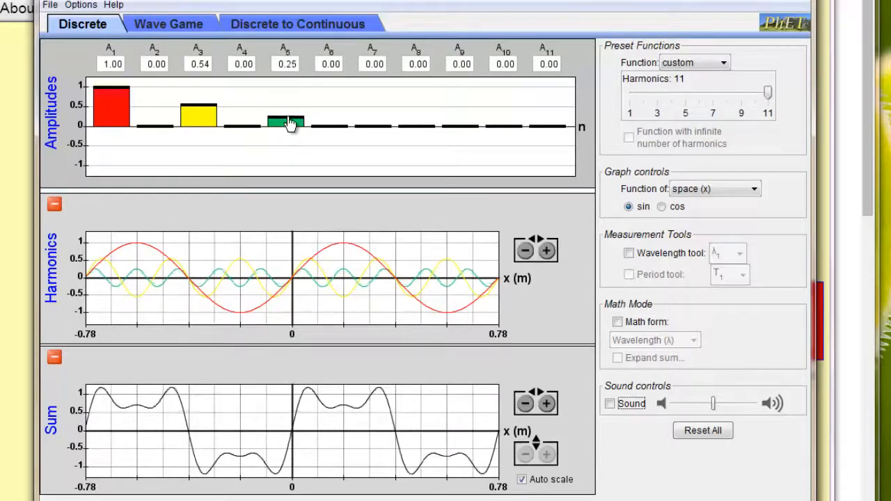
pyautogui.moveTo(285, 122); pyautogui.dragTo(285, 117)
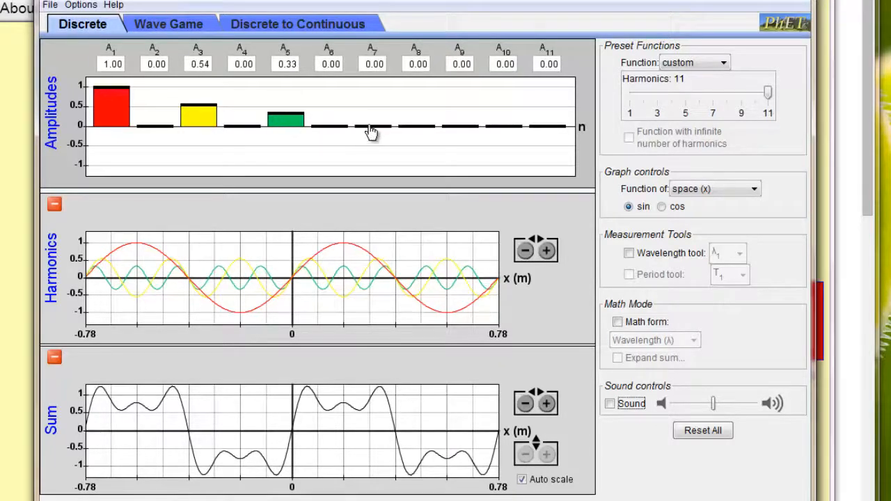
pyautogui.moveTo(374, 125); pyautogui.dragTo(374, 146)
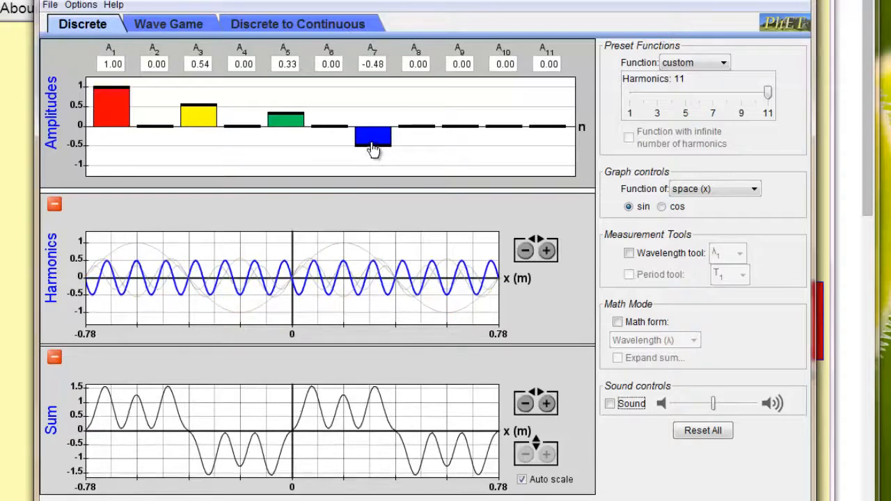
pyautogui.moveTo(373, 142); pyautogui.dragTo(373, 119)
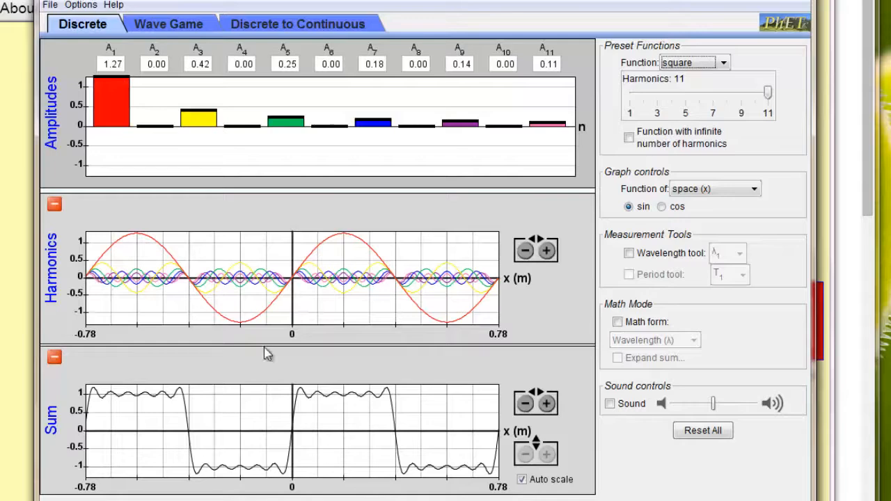
pyautogui.moveTo(587, 105)
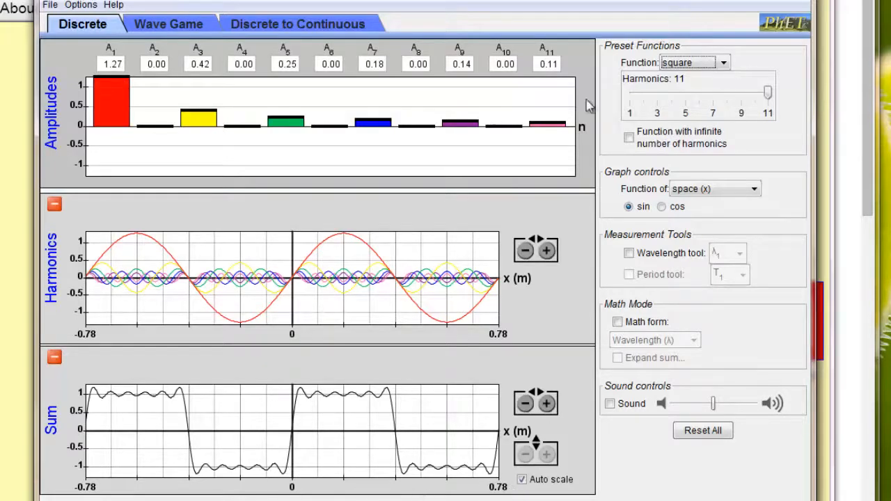
# Load the sawtooth preset from the Preset Functions list
pyautogui.click(693, 62)
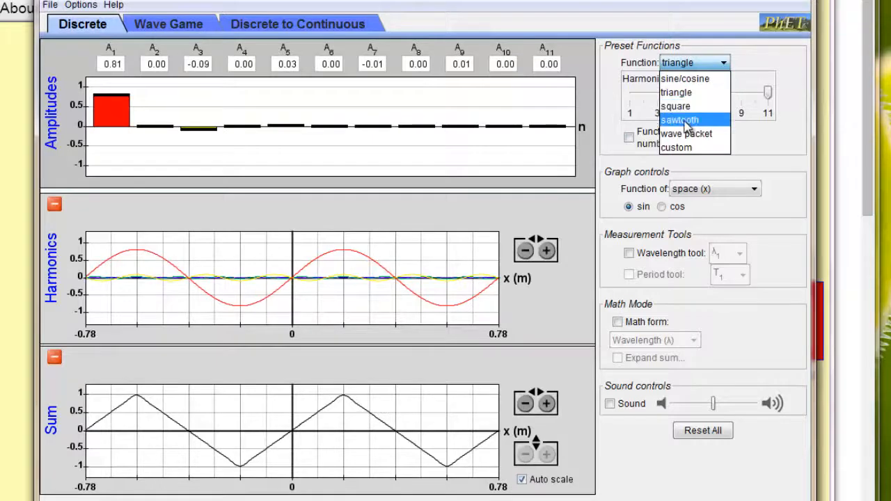
pyautogui.click(679, 119)
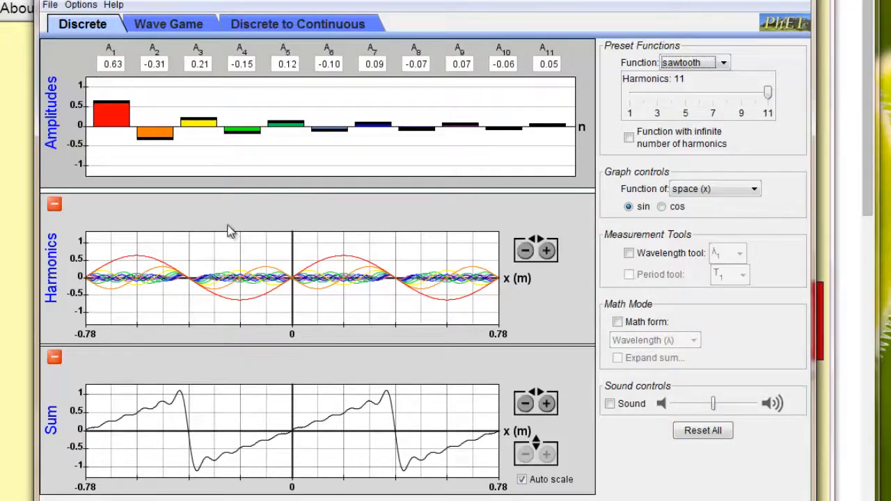
pyautogui.moveTo(445, 291)
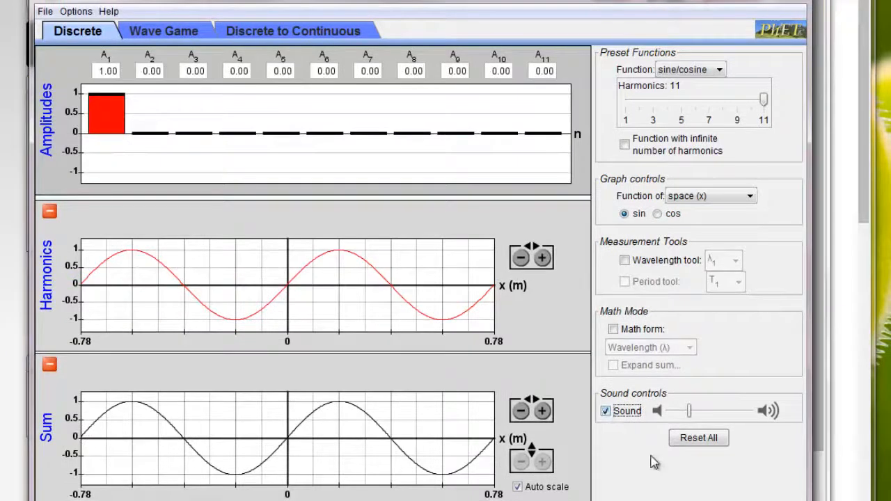
pyautogui.moveTo(369, 333)
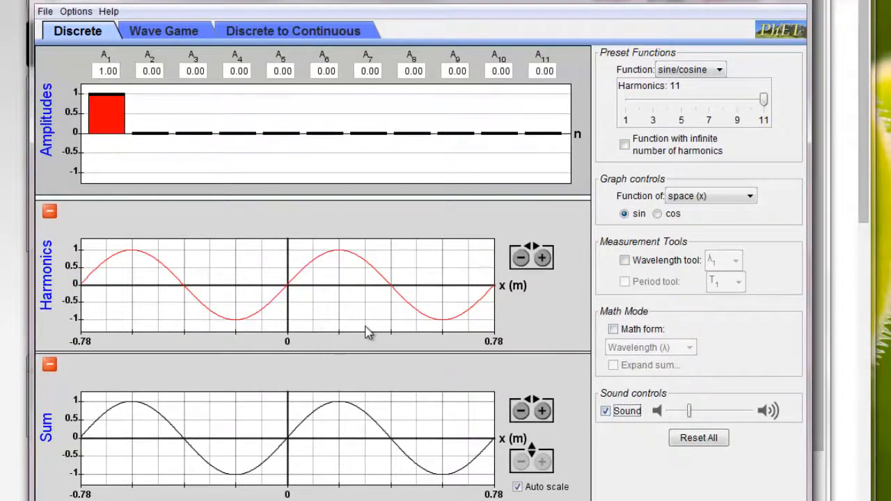
pyautogui.moveTo(464, 328)
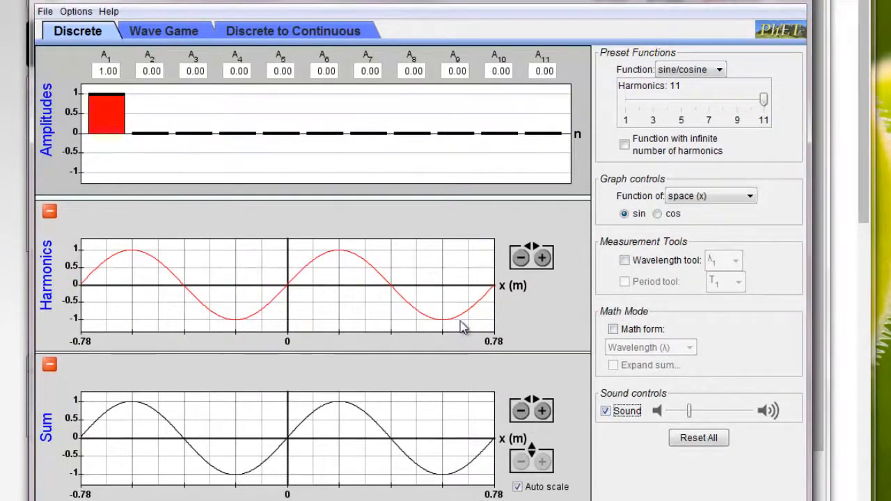
pyautogui.moveTo(179, 158)
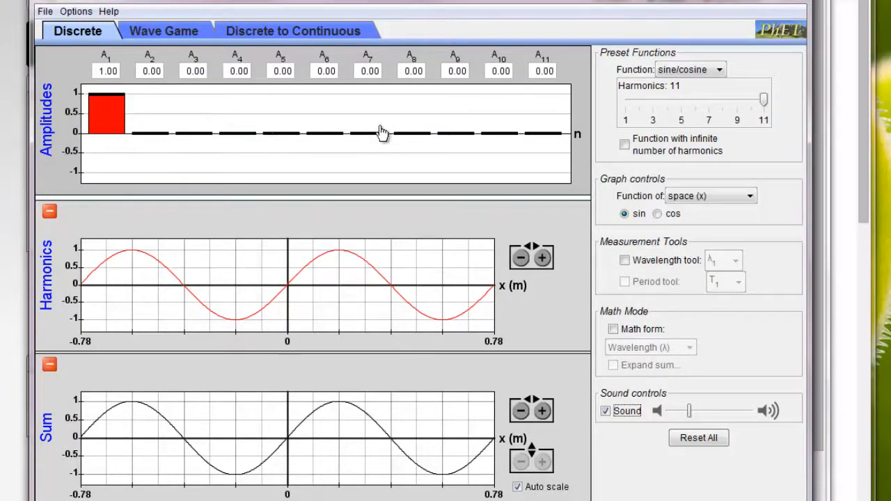
pyautogui.moveTo(521, 141)
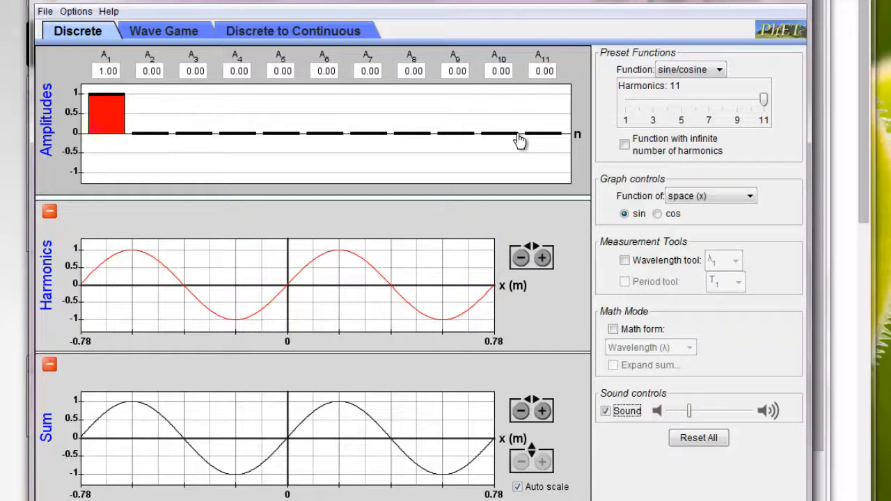
pyautogui.moveTo(381, 293)
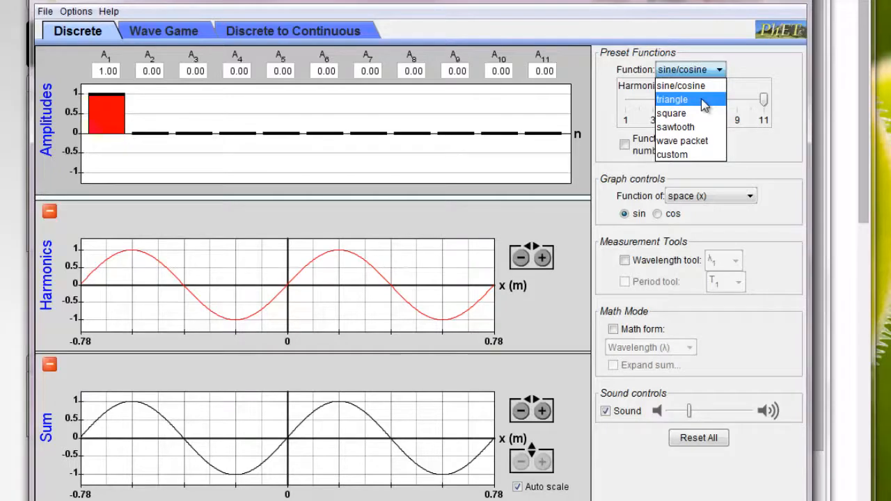
# Select the triangle preset wave, then reopen the Function dropdown
pyautogui.click(672, 98)
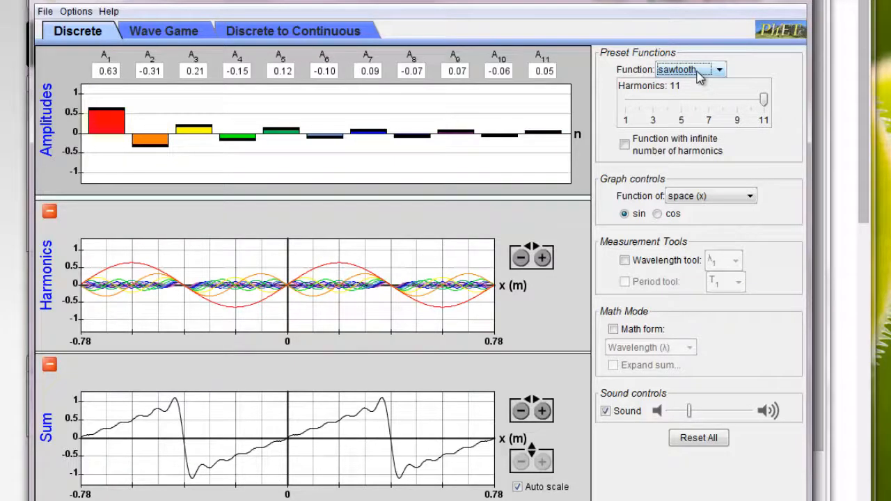
pyautogui.click(689, 69)
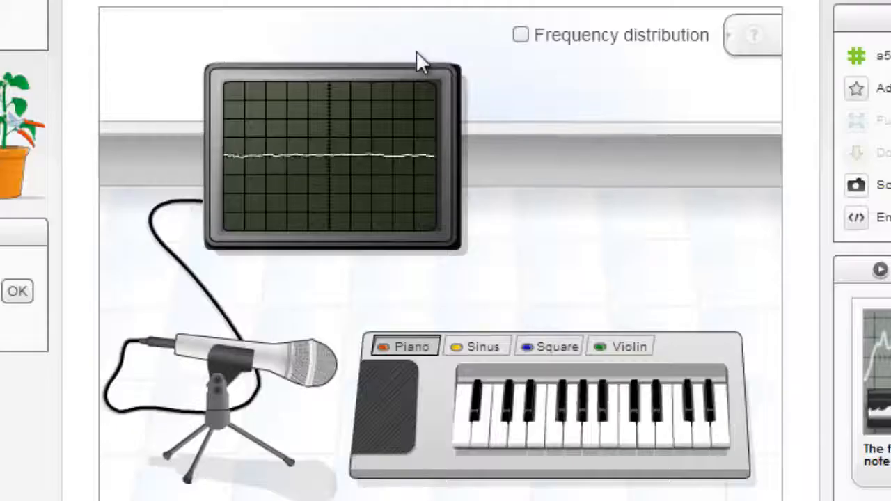
# Show the frequency distribution, play FA with the sine voice, then RE and LA with square
pyautogui.click(521, 35)
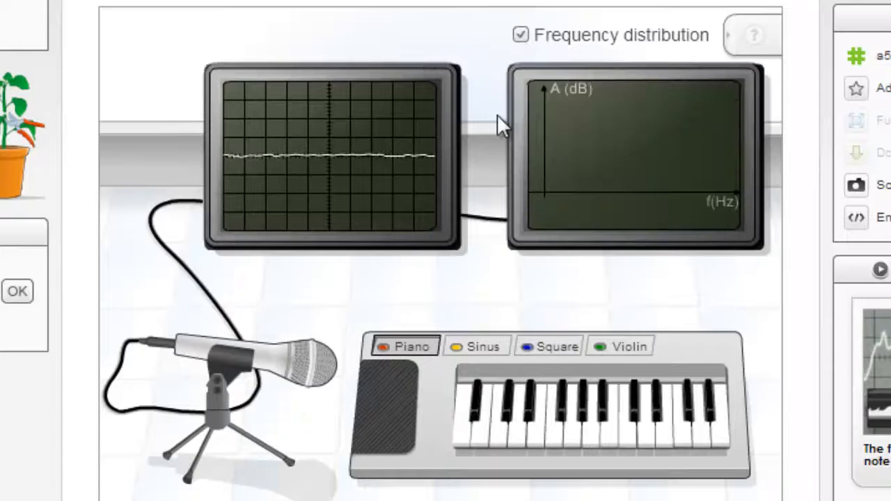
pyautogui.click(477, 345)
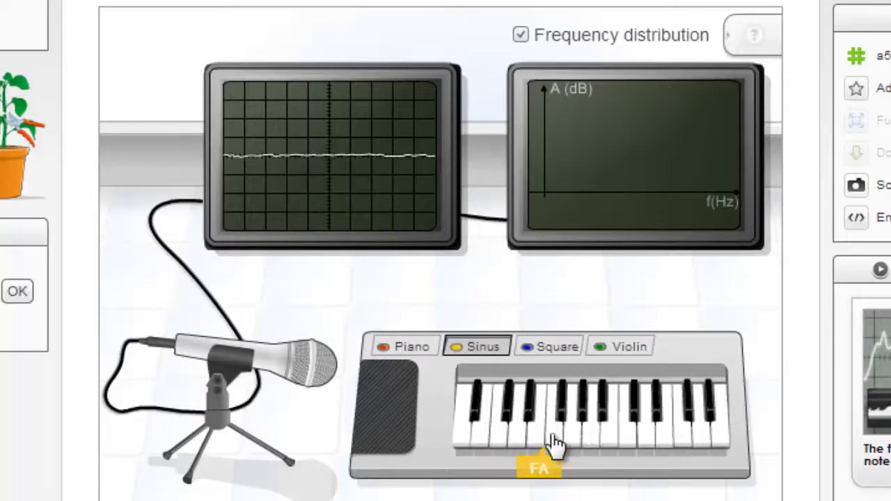
pyautogui.click(588, 436)
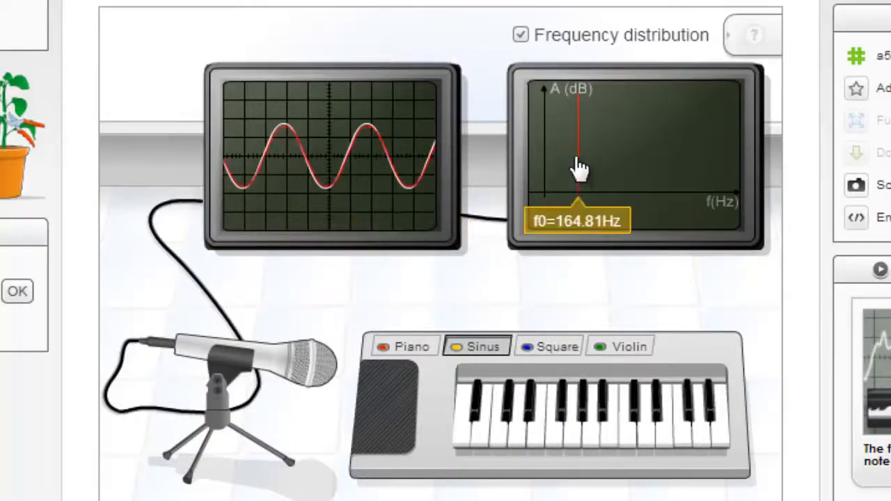
pyautogui.click(528, 346)
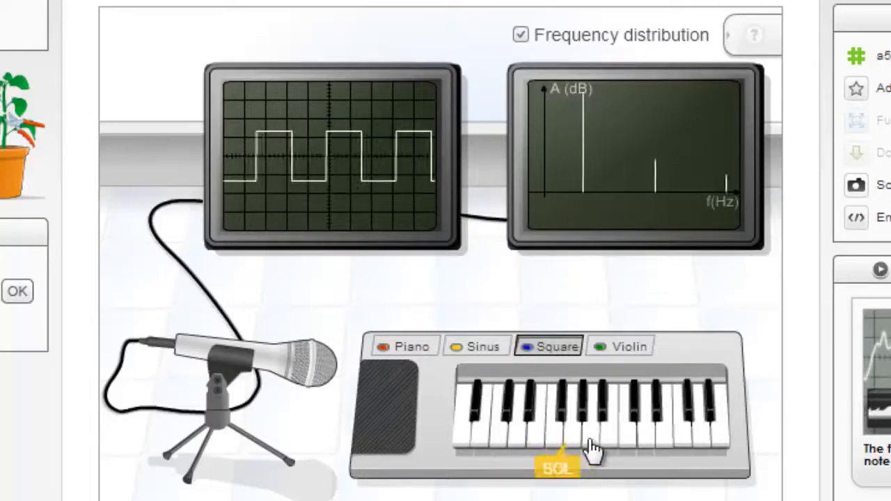
pyautogui.click(633, 431)
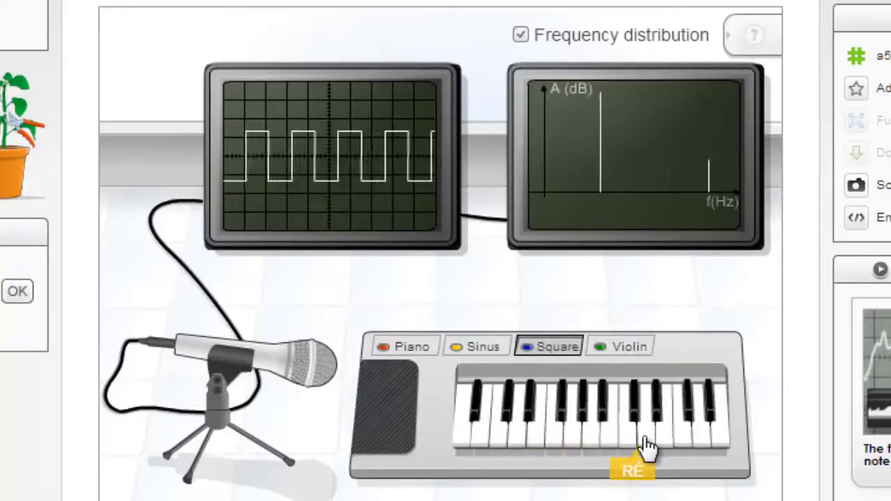
pyautogui.click(592, 432)
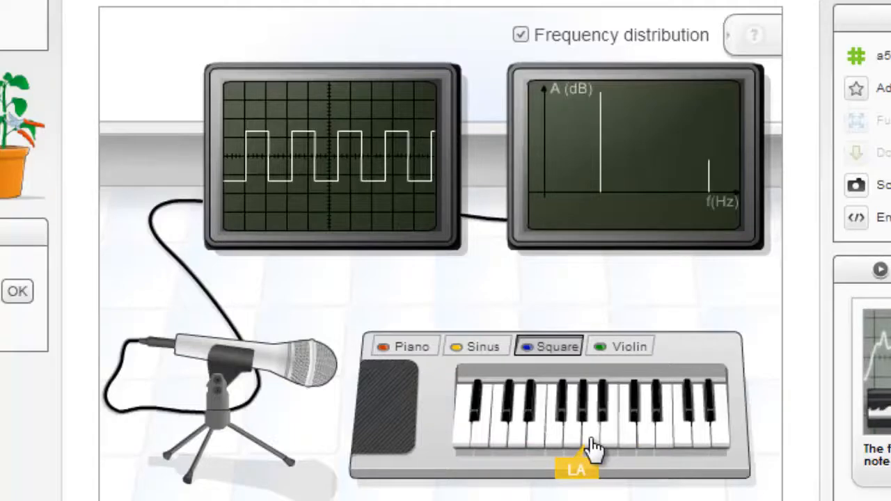
# Play a note with the violin voice, then RE with the piano voice
pyautogui.click(619, 346)
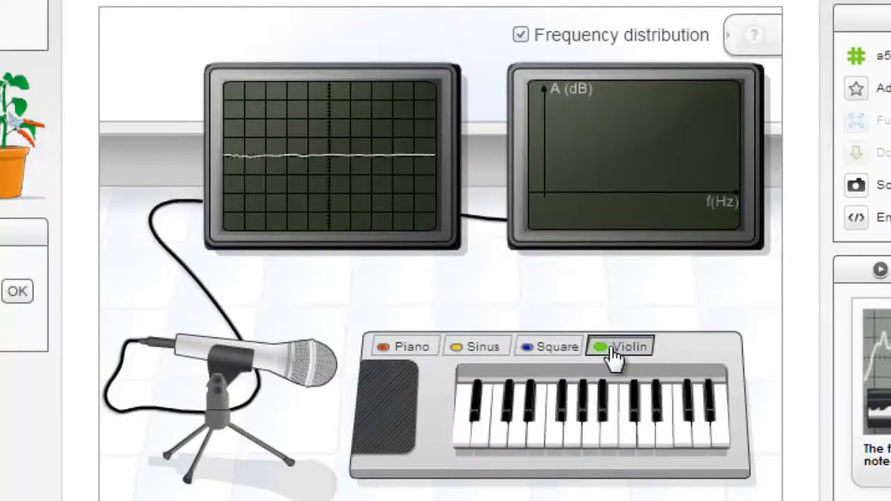
pyautogui.click(540, 431)
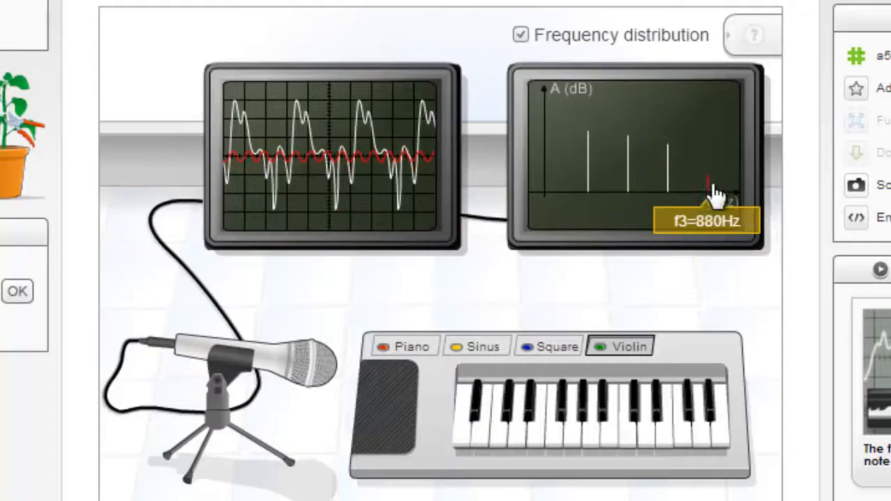
pyautogui.click(405, 346)
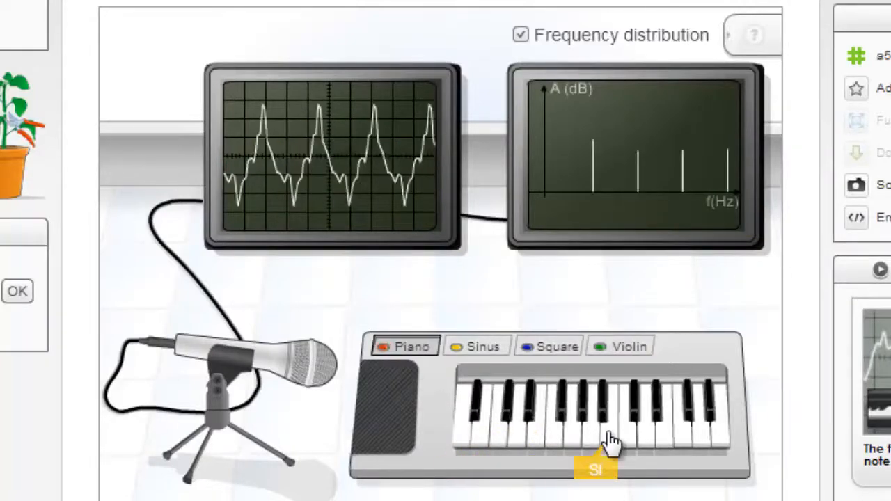
pyautogui.click(655, 432)
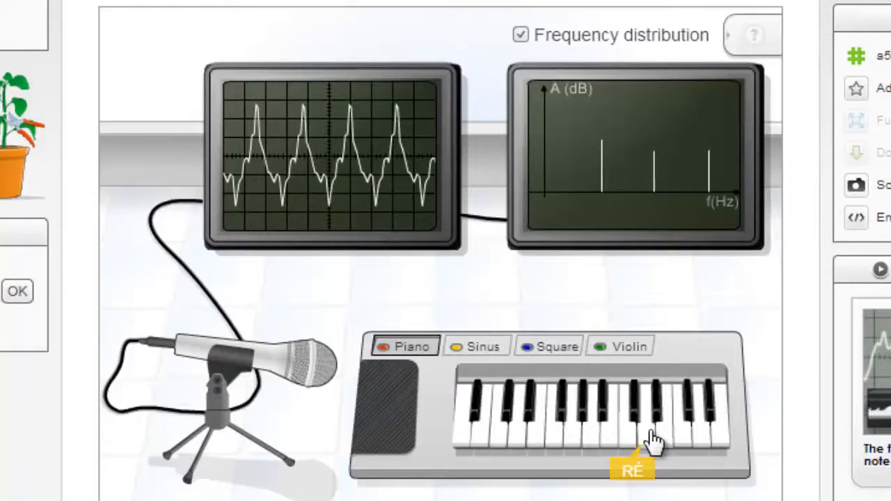
pyautogui.moveTo(637, 322)
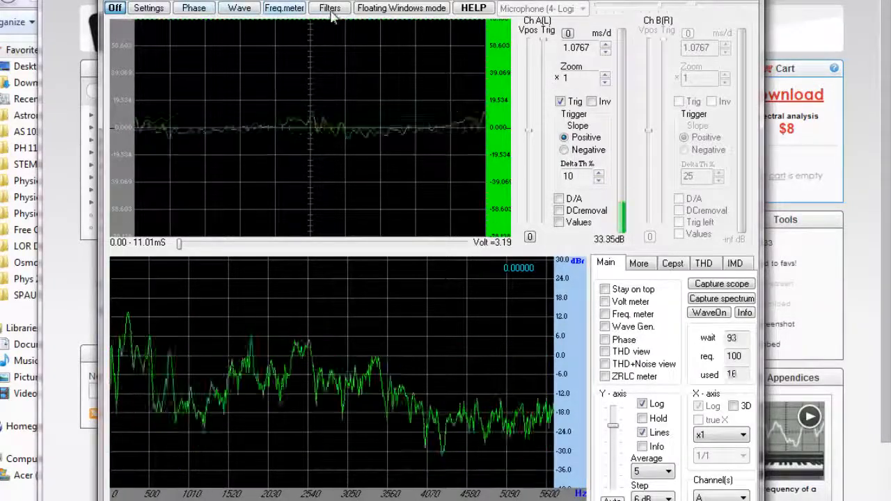
# Apply an FIR low-pass filter at 1000 Hz to channel A and close Settings
pyautogui.click(329, 7)
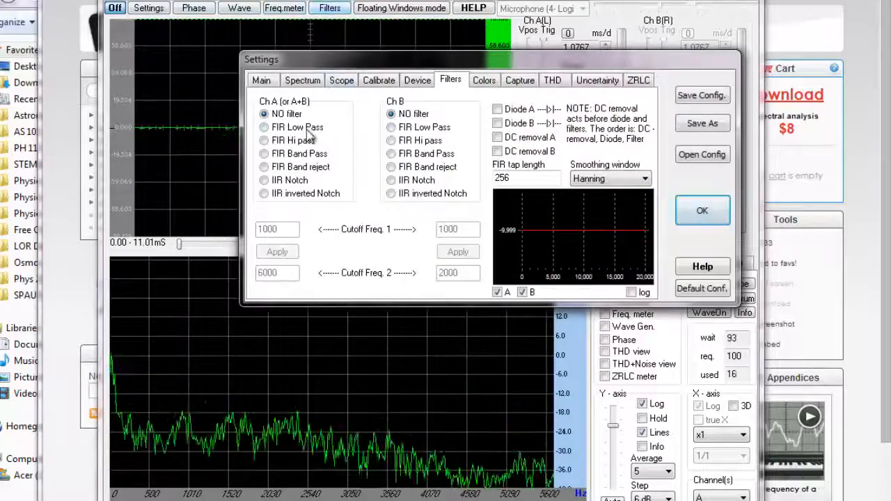
pyautogui.click(264, 127)
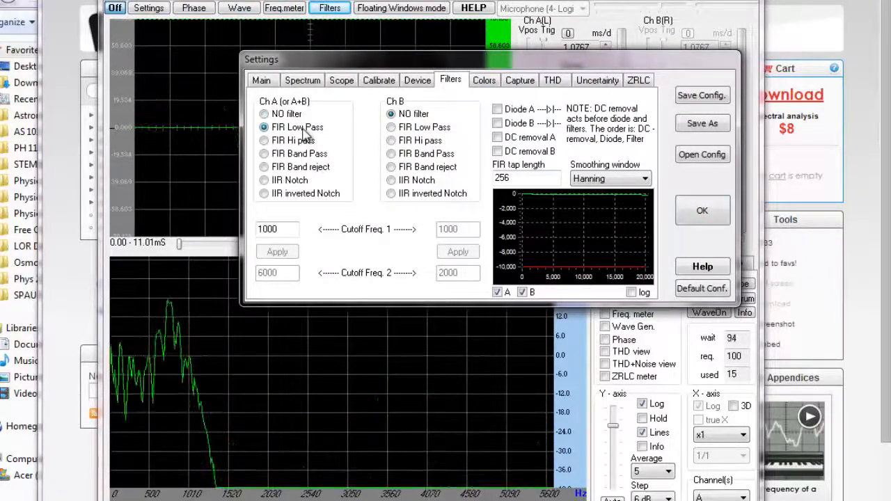
pyautogui.click(701, 210)
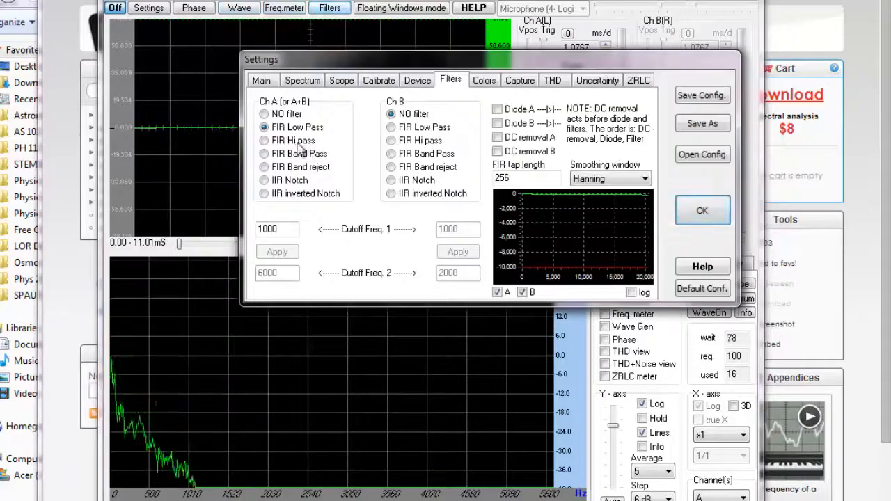
pyautogui.click(702, 211)
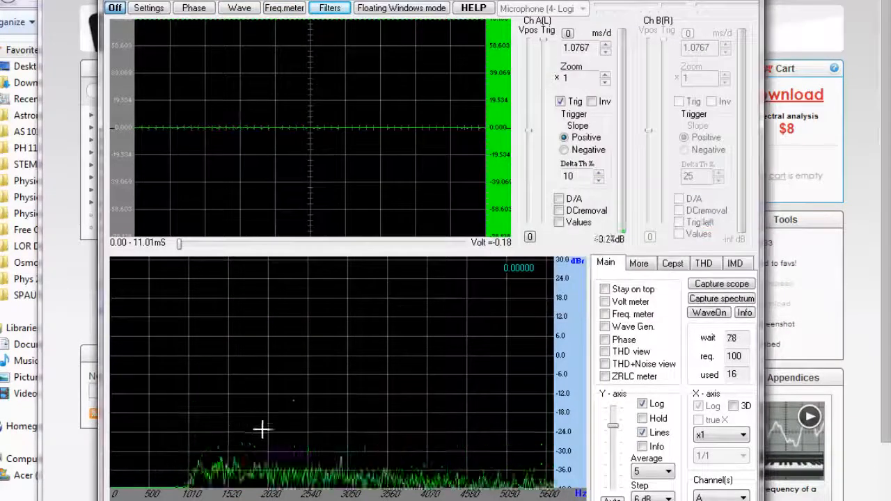